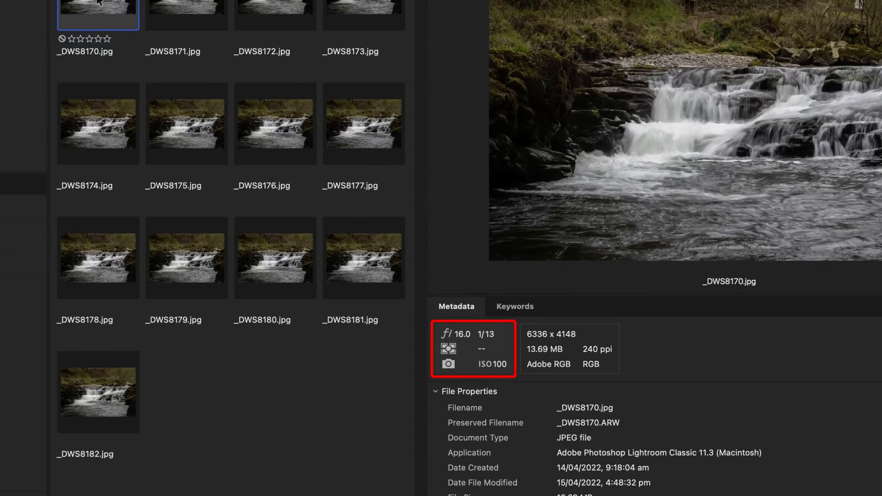
- Compare two waterfall exposures, then send the thirteen shots to Photoshop as layers via Photo > Edit In
left_click(296, 104)
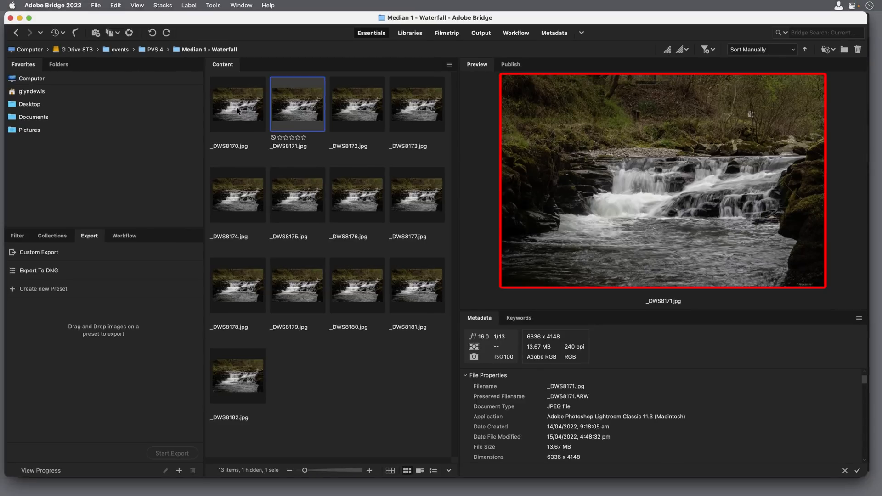
left_click(417, 104)
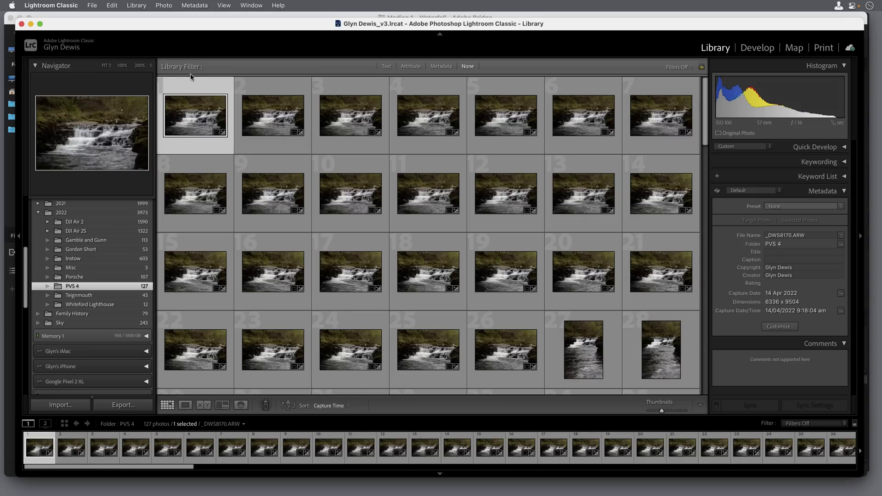
mouse_move(193, 95)
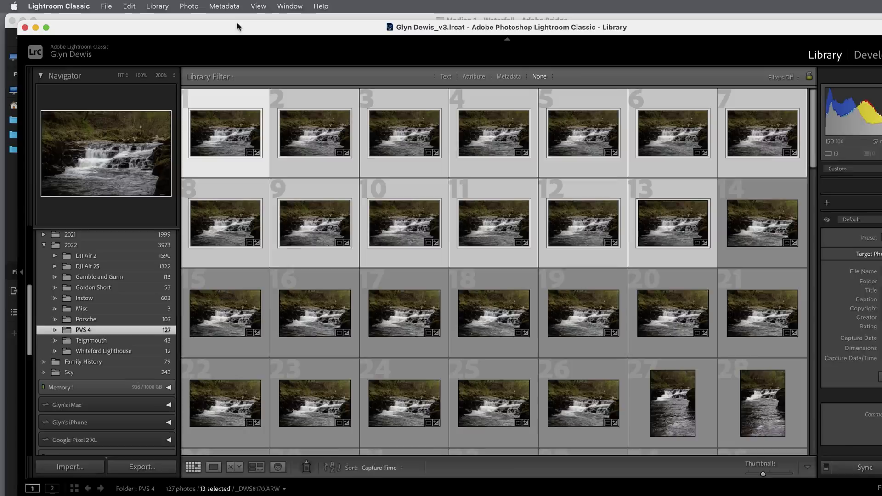
left_click(188, 6)
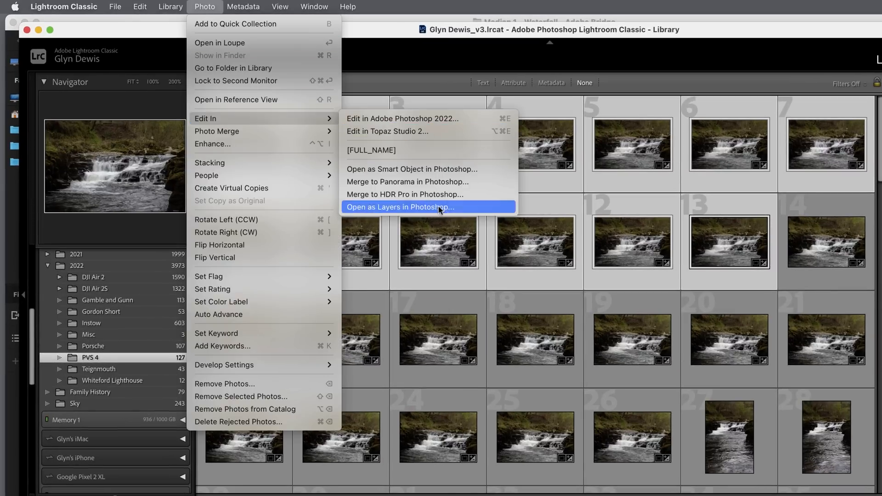
left_click(400, 207)
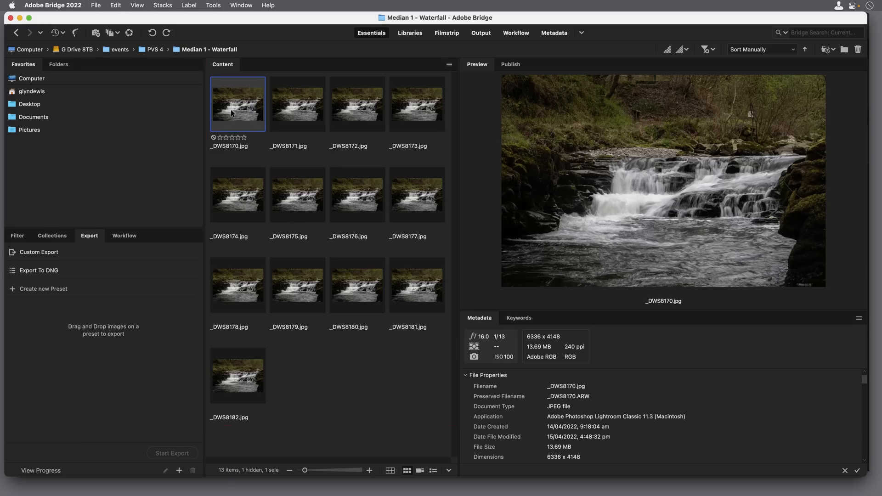
mouse_move(236, 383)
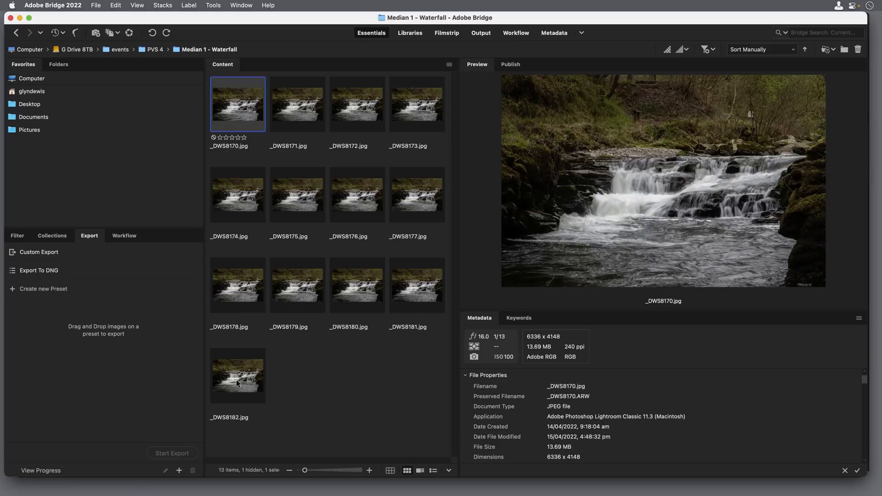
- Select all thirteen waterfall JPEGs and load them into Photoshop as layers of one document
key("cmd+a")
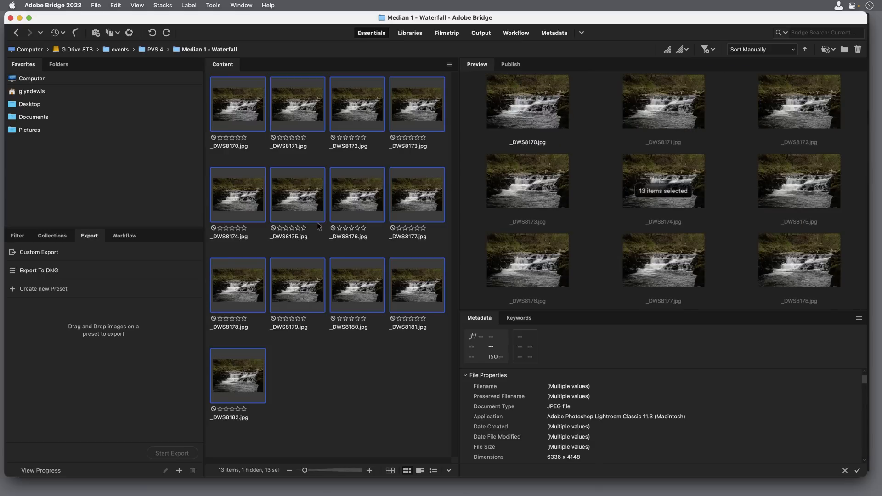
left_click(212, 5)
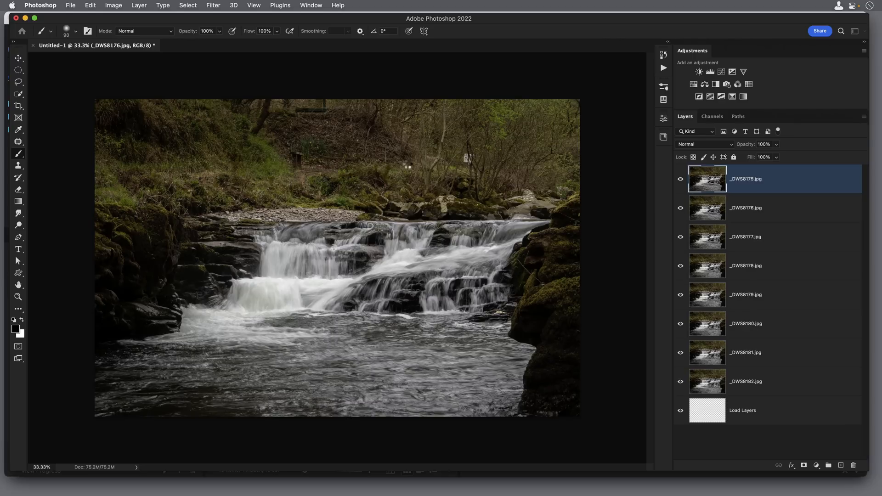
- Scroll the Layers panel to review all thirteen exposure layers in waterfall.tif
scroll("up", 3)
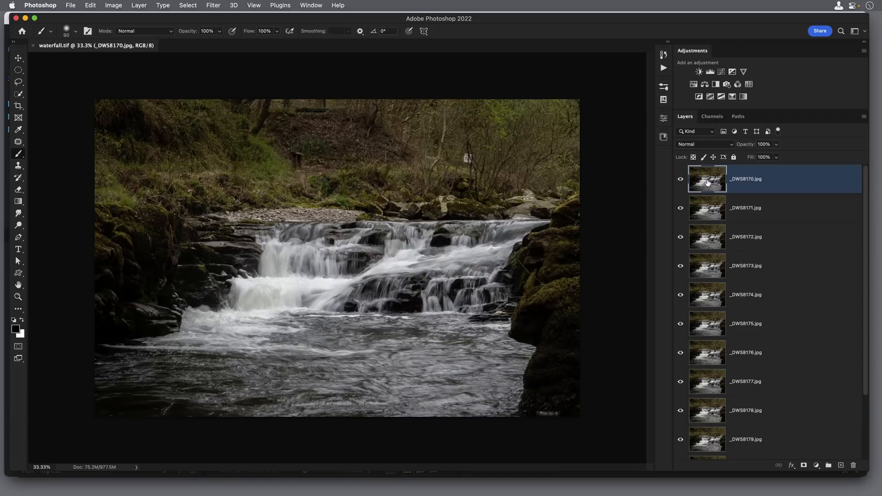
mouse_move(759, 204)
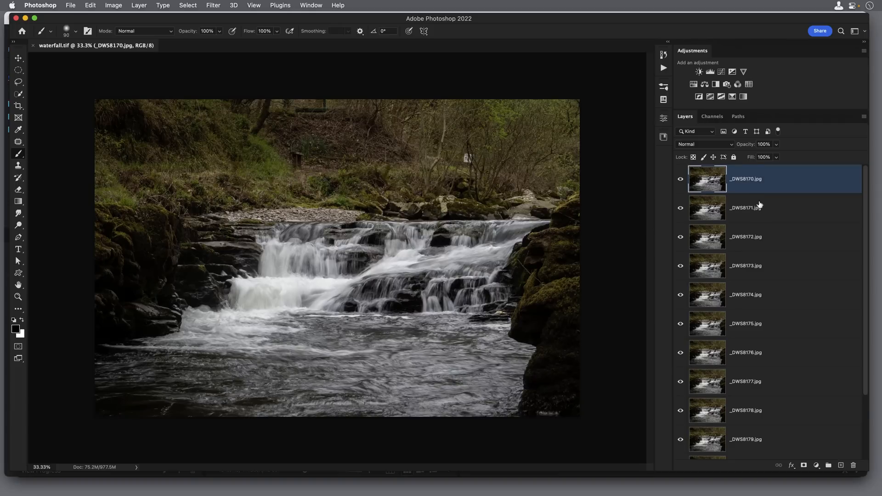
scroll("down", 3)
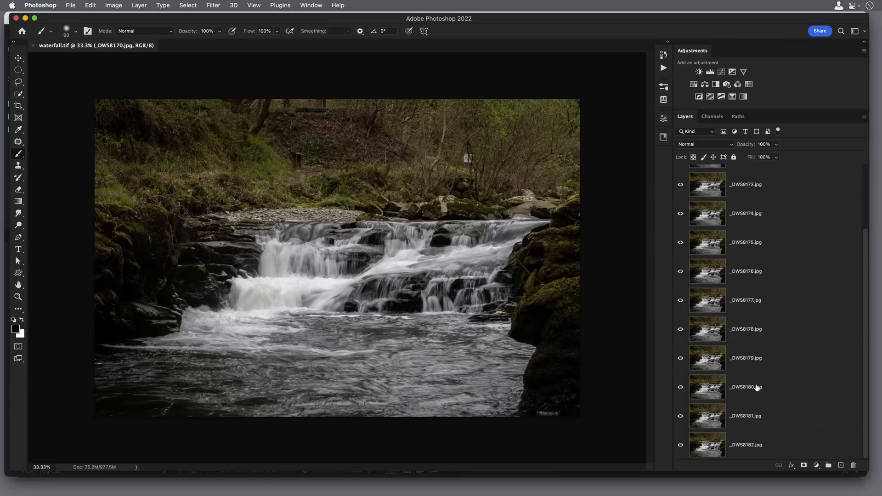
mouse_move(773, 452)
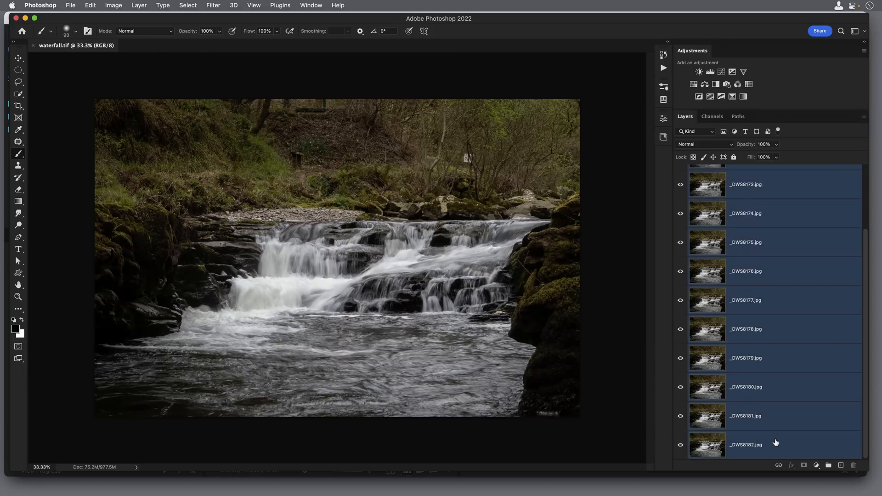
mouse_move(743, 332)
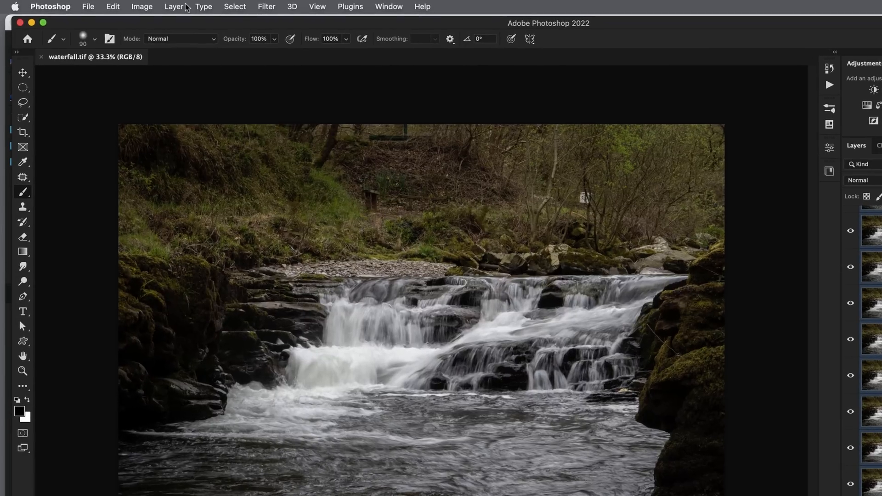
- Convert the thirteen selected waterfall layers into a single smart object
left_click(173, 7)
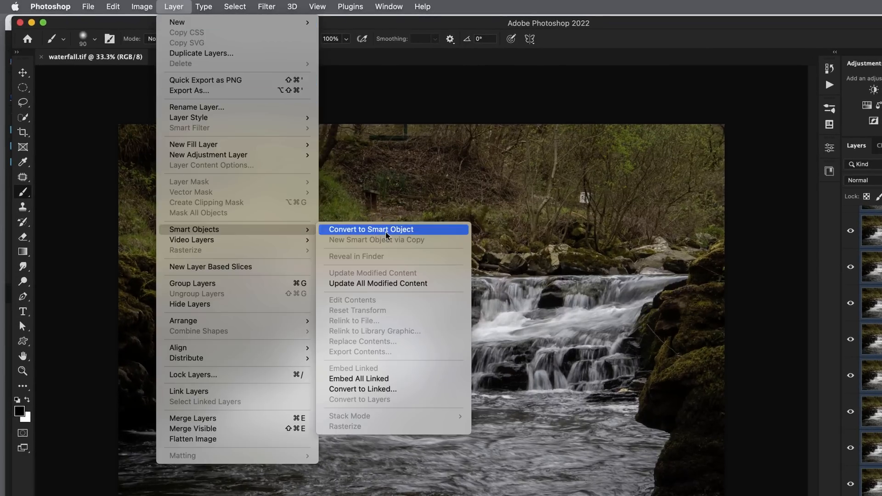
left_click(370, 228)
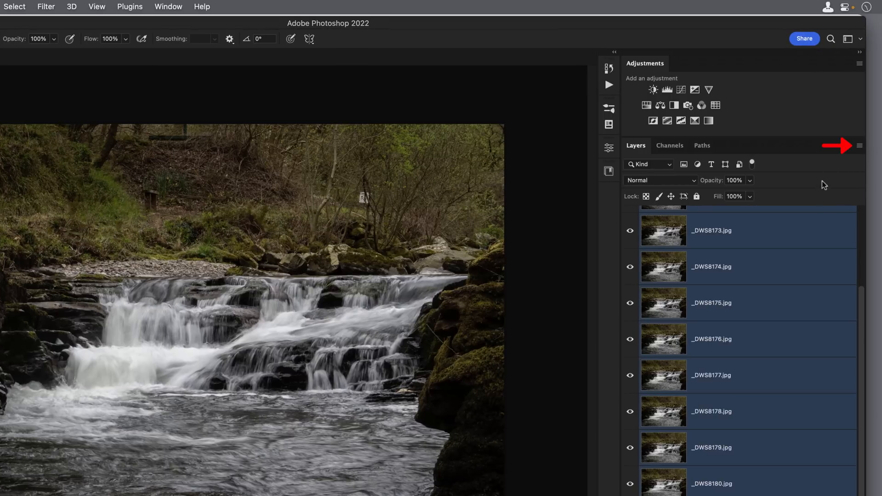
left_click(859, 145)
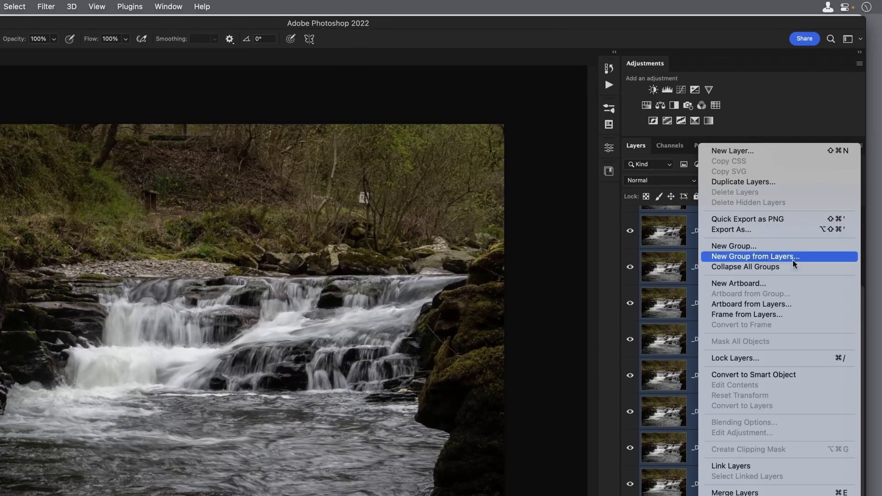
left_click(755, 257)
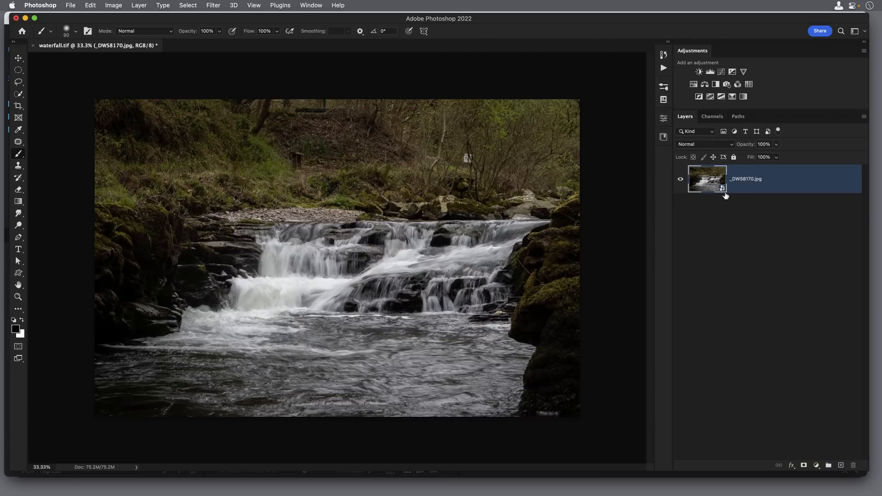
- Set the smart object's stack mode to Median so the water renders silky smooth
left_click(139, 6)
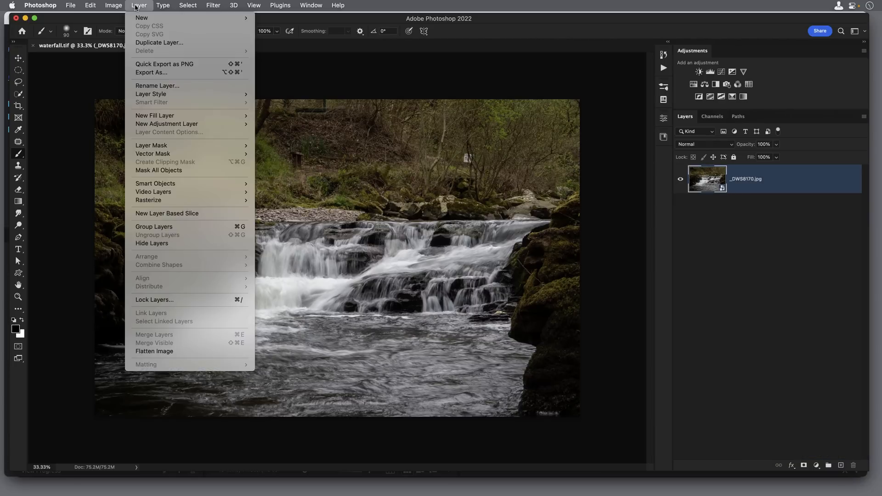
mouse_move(155, 183)
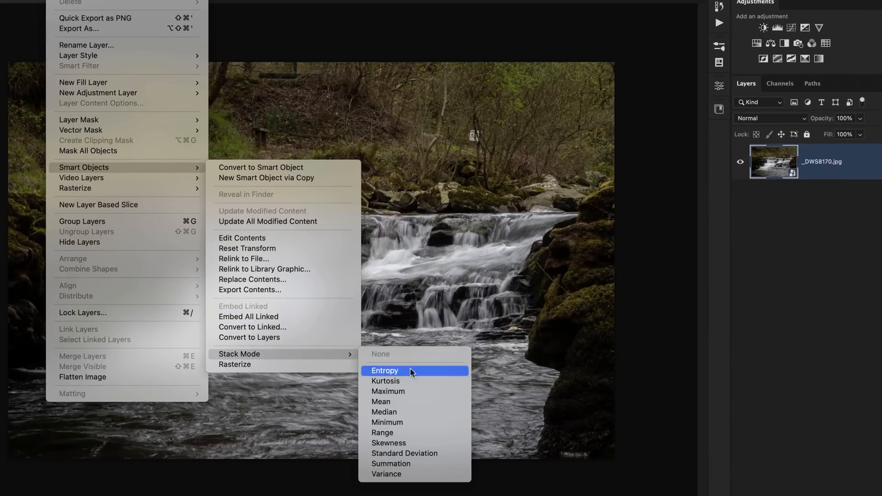
mouse_move(384, 411)
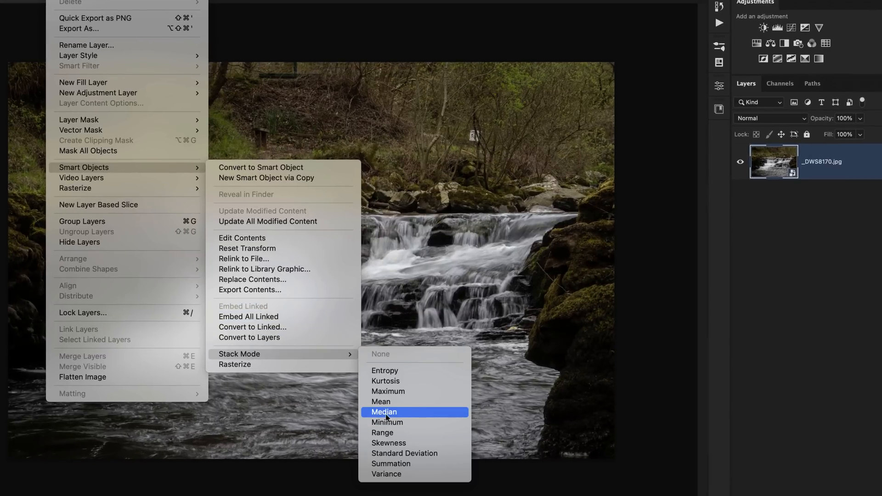
mouse_move(410, 415)
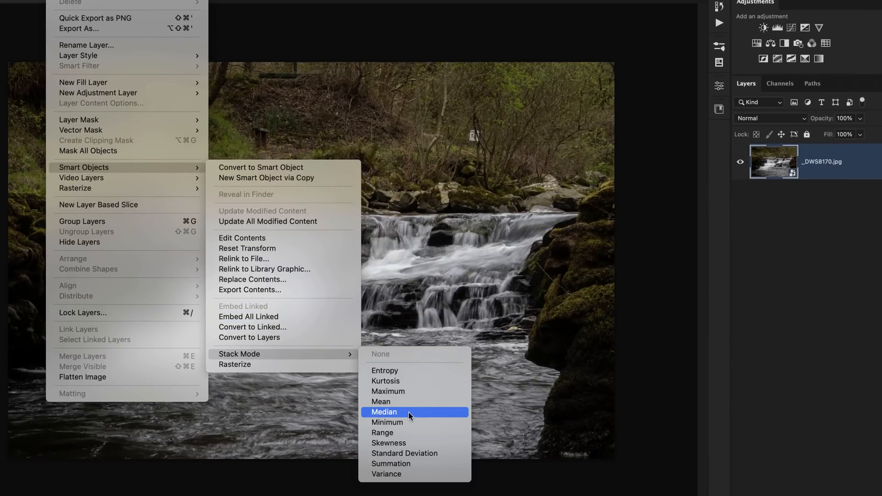
left_click(384, 412)
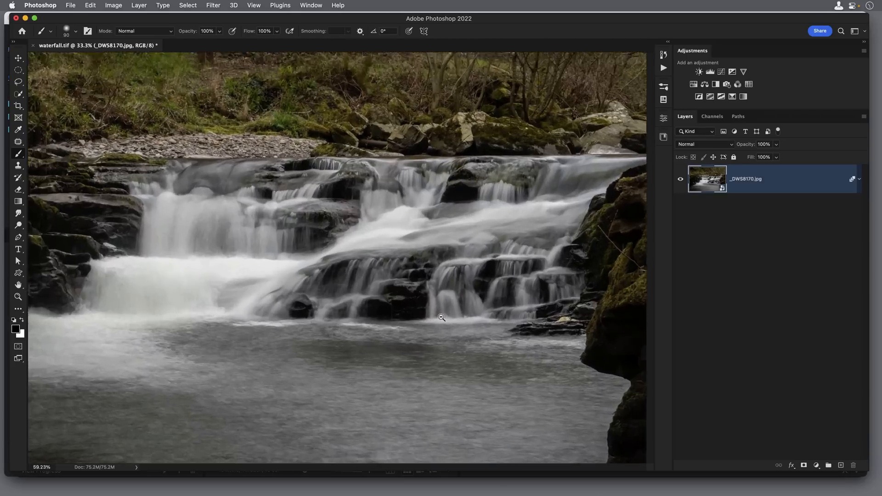
- Zoom in on the cascading water to inspect the median-smoothed detail
left_click(442, 317)
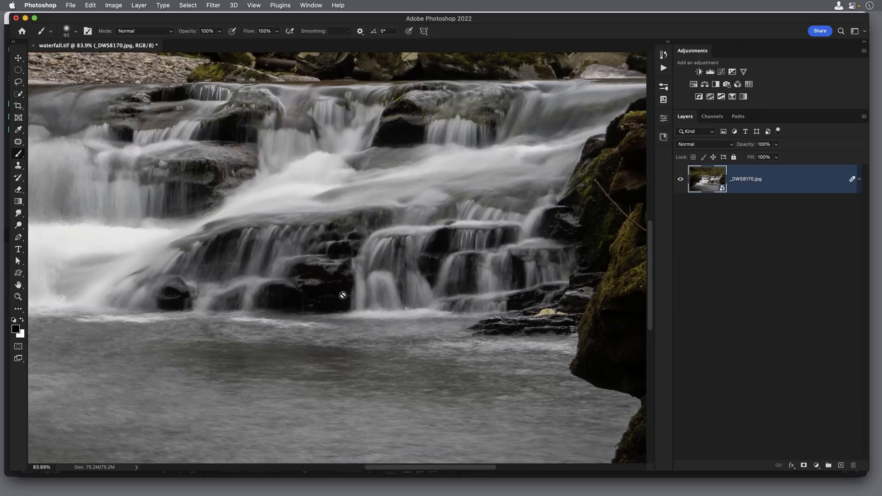
mouse_move(482, 266)
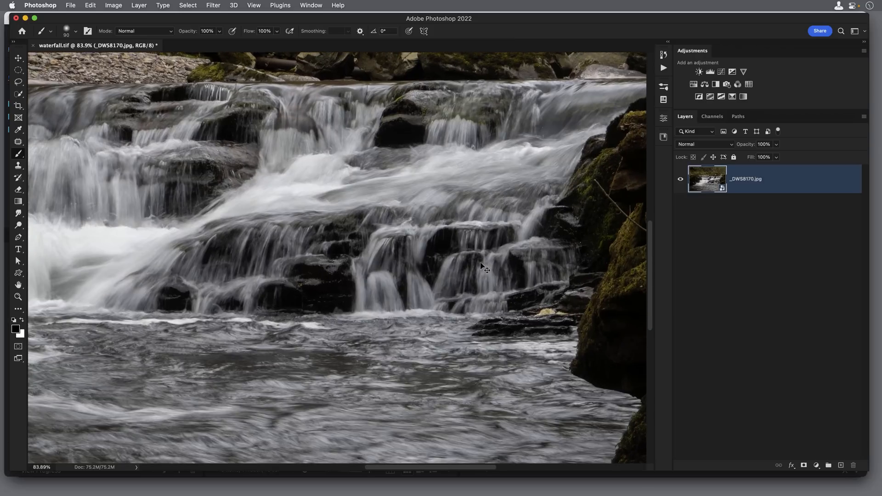
mouse_move(401, 229)
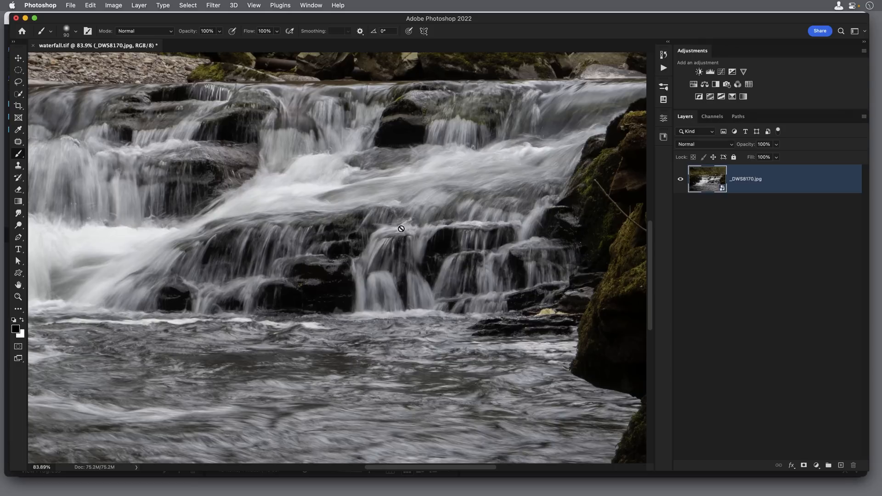
mouse_move(393, 247)
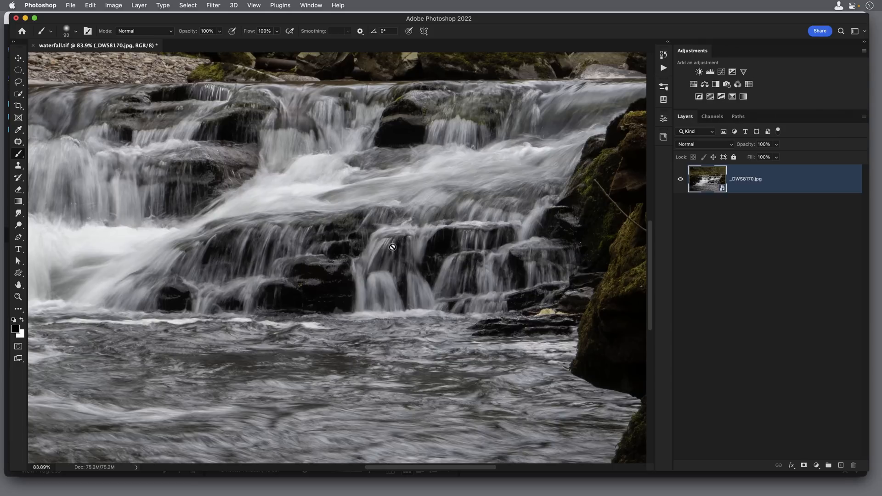
mouse_move(355, 400)
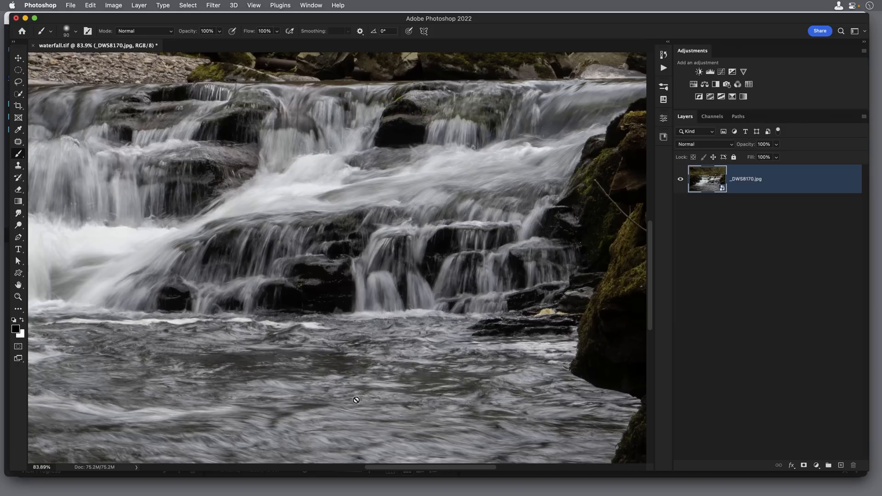
mouse_move(254, 371)
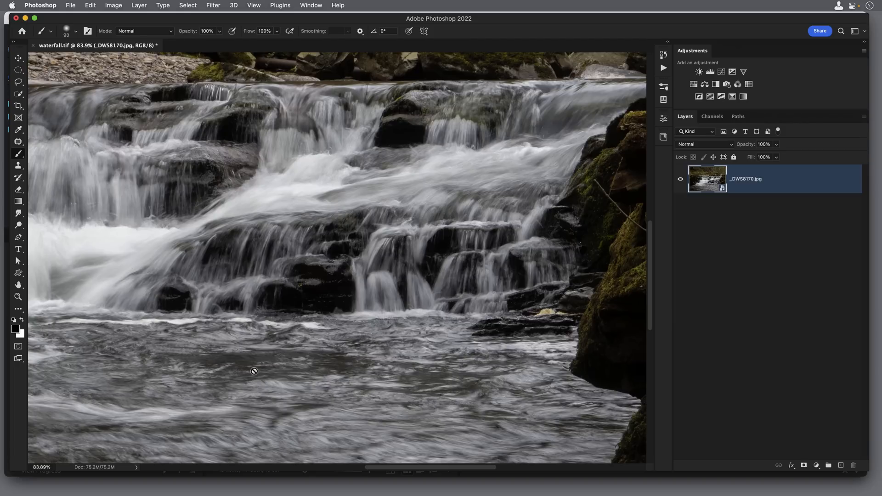
mouse_move(179, 360)
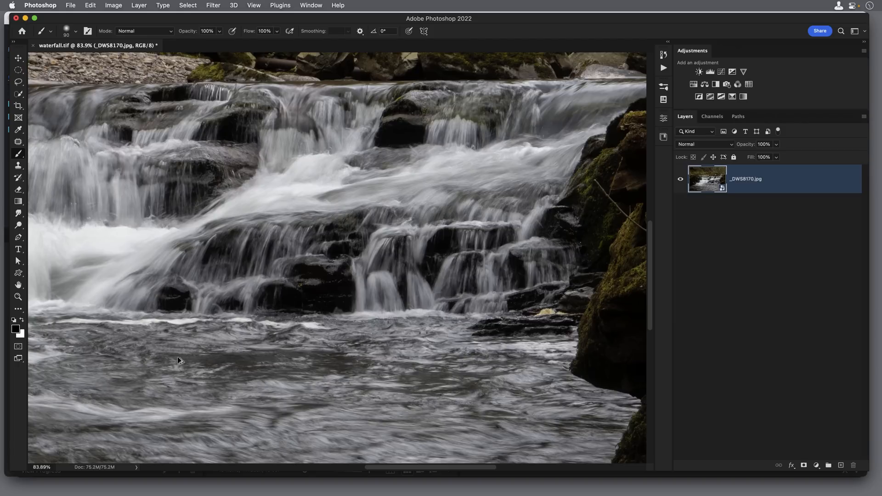